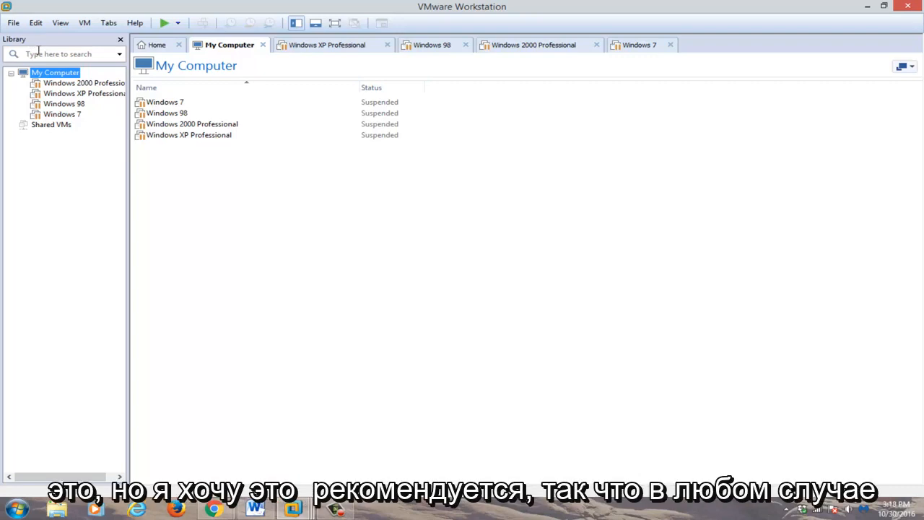
{"action": "mouse_move", "coordinate": [55, 52]}
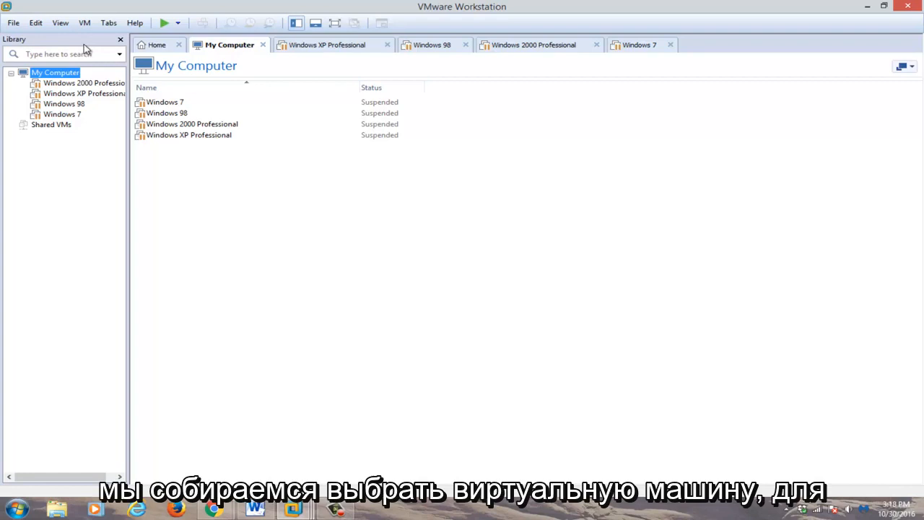
Select the Windows 7 virtual machine in the Library to show its device summary.
{"action": "left_click", "coordinate": [165, 101]}
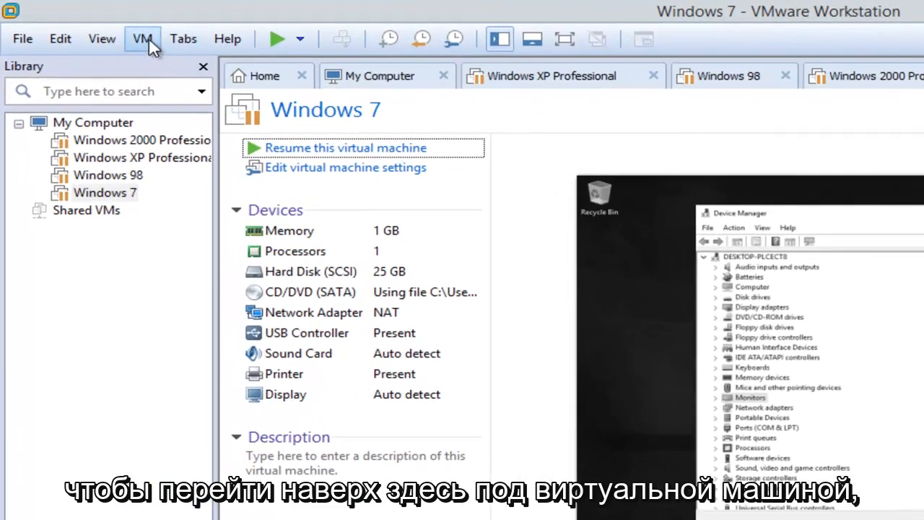
Bring up the Windows 7 machine's settings from the VM menu and switch to its Options page.
{"action": "left_click", "coordinate": [142, 37]}
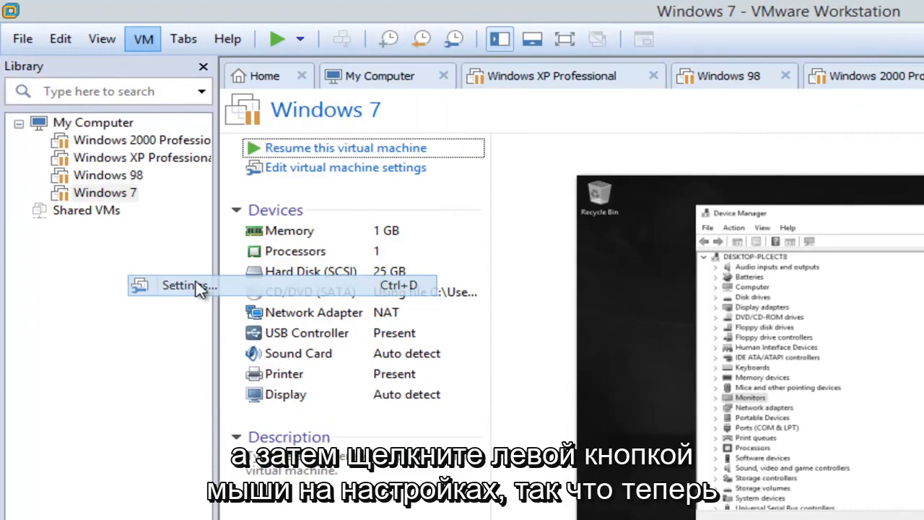
{"action": "left_click", "coordinate": [188, 286]}
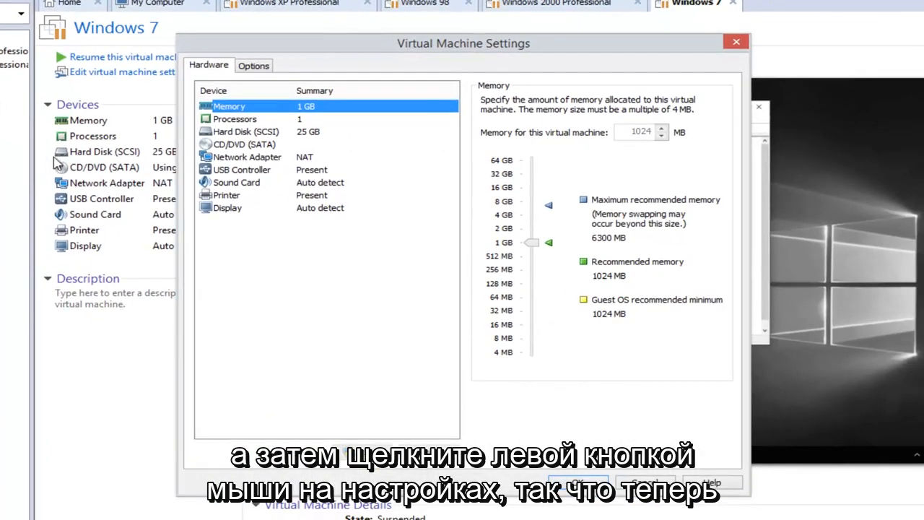
{"action": "left_click", "coordinate": [254, 65]}
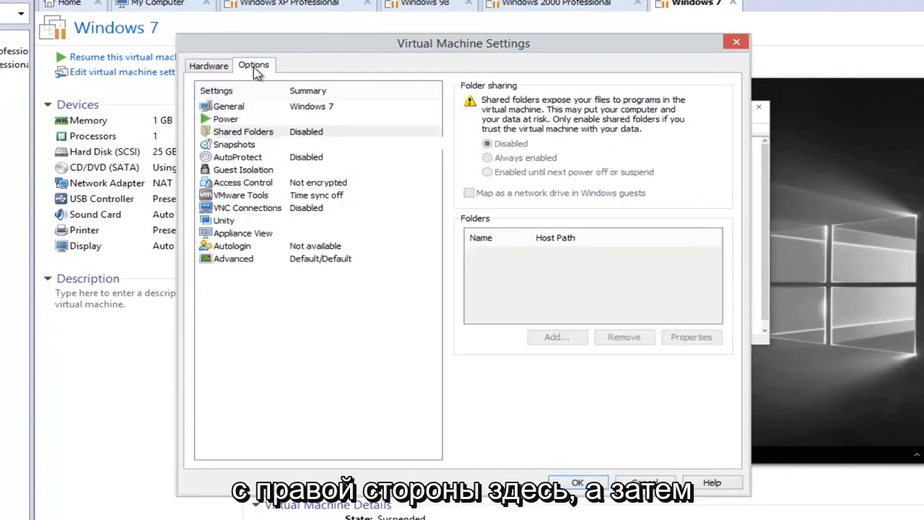
{"action": "mouse_move", "coordinate": [229, 177]}
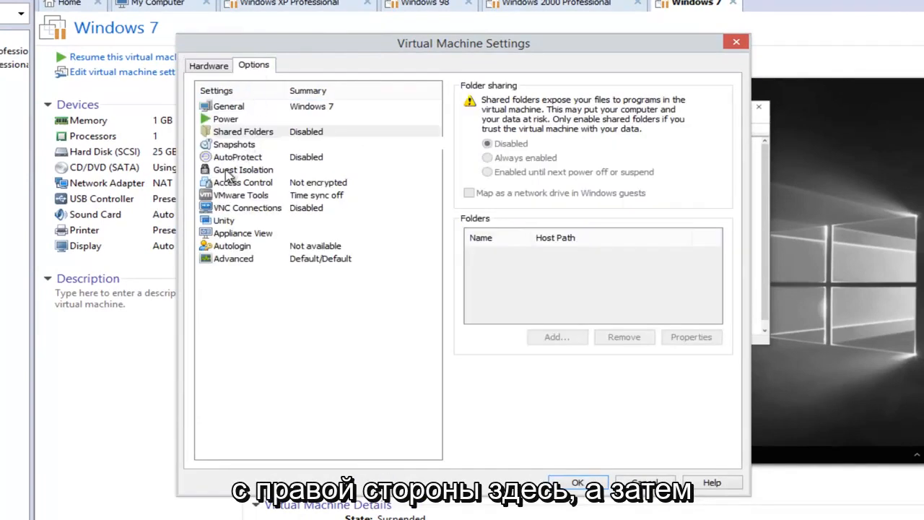
Show the Guest Isolation page with its drag-and-drop and copy-and-paste options.
{"action": "left_click", "coordinate": [242, 169]}
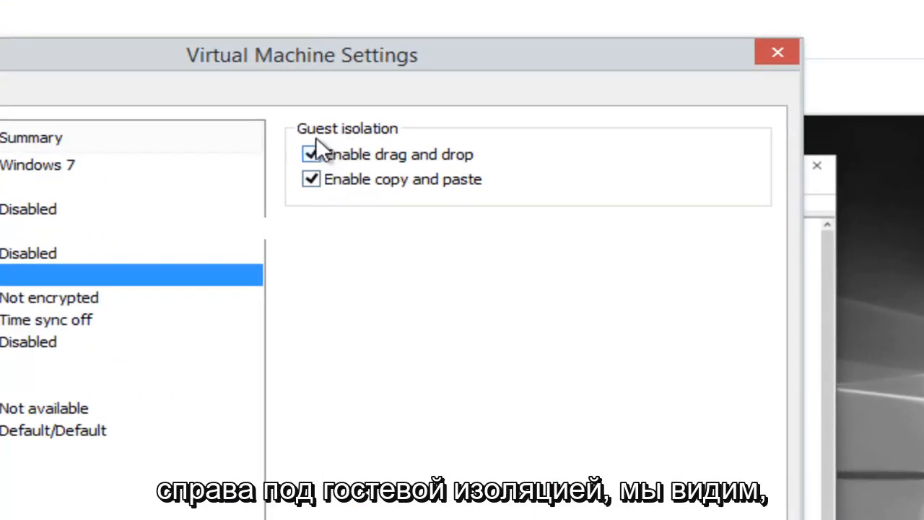
{"action": "mouse_move", "coordinate": [312, 179]}
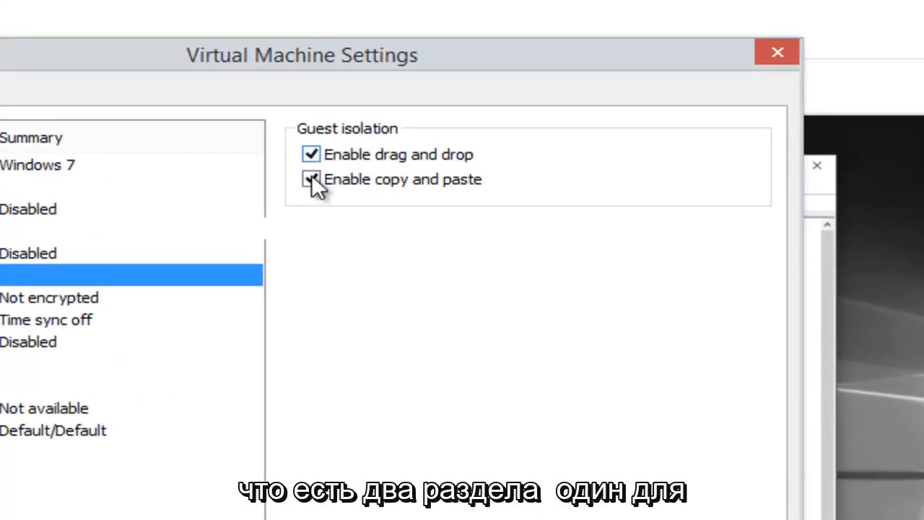
{"action": "left_click", "coordinate": [310, 179]}
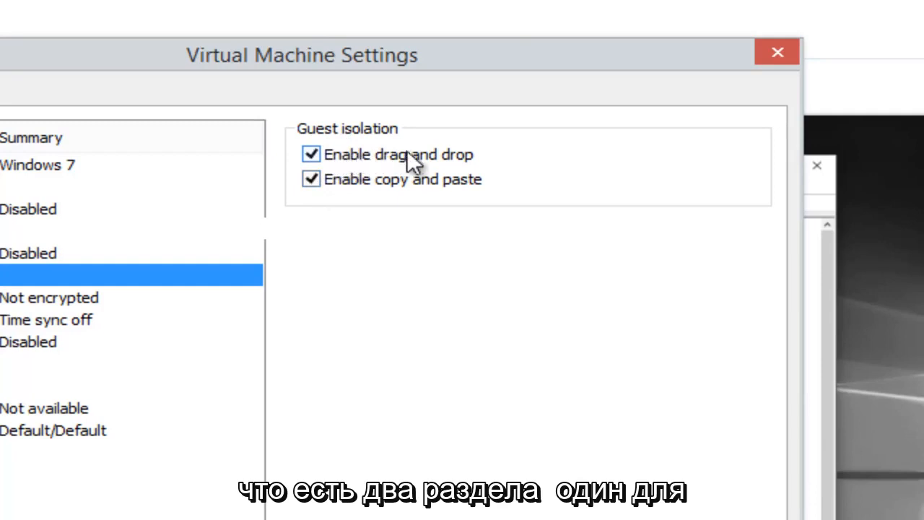
{"action": "mouse_move", "coordinate": [433, 191]}
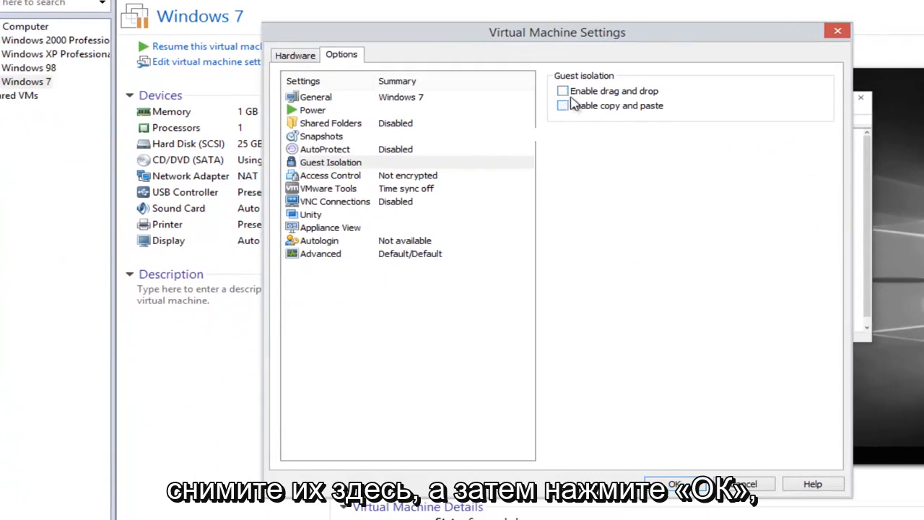
Check both 'Enable drag and drop' and 'Enable copy and paste' for the Windows 7 guest.
{"action": "left_click", "coordinate": [563, 89]}
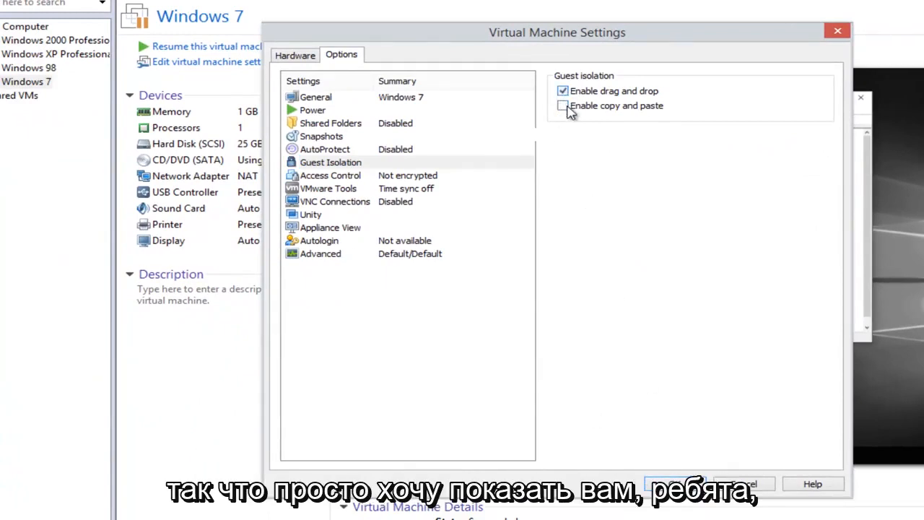
{"action": "left_click", "coordinate": [563, 105]}
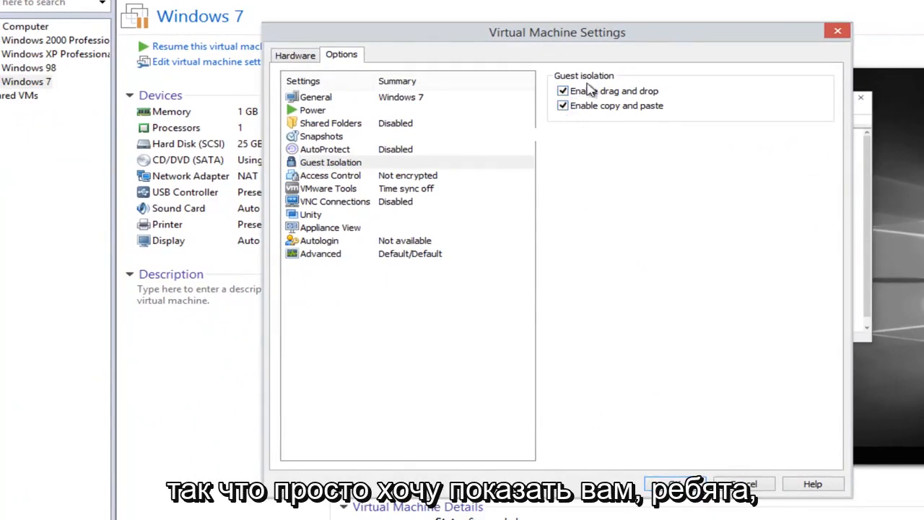